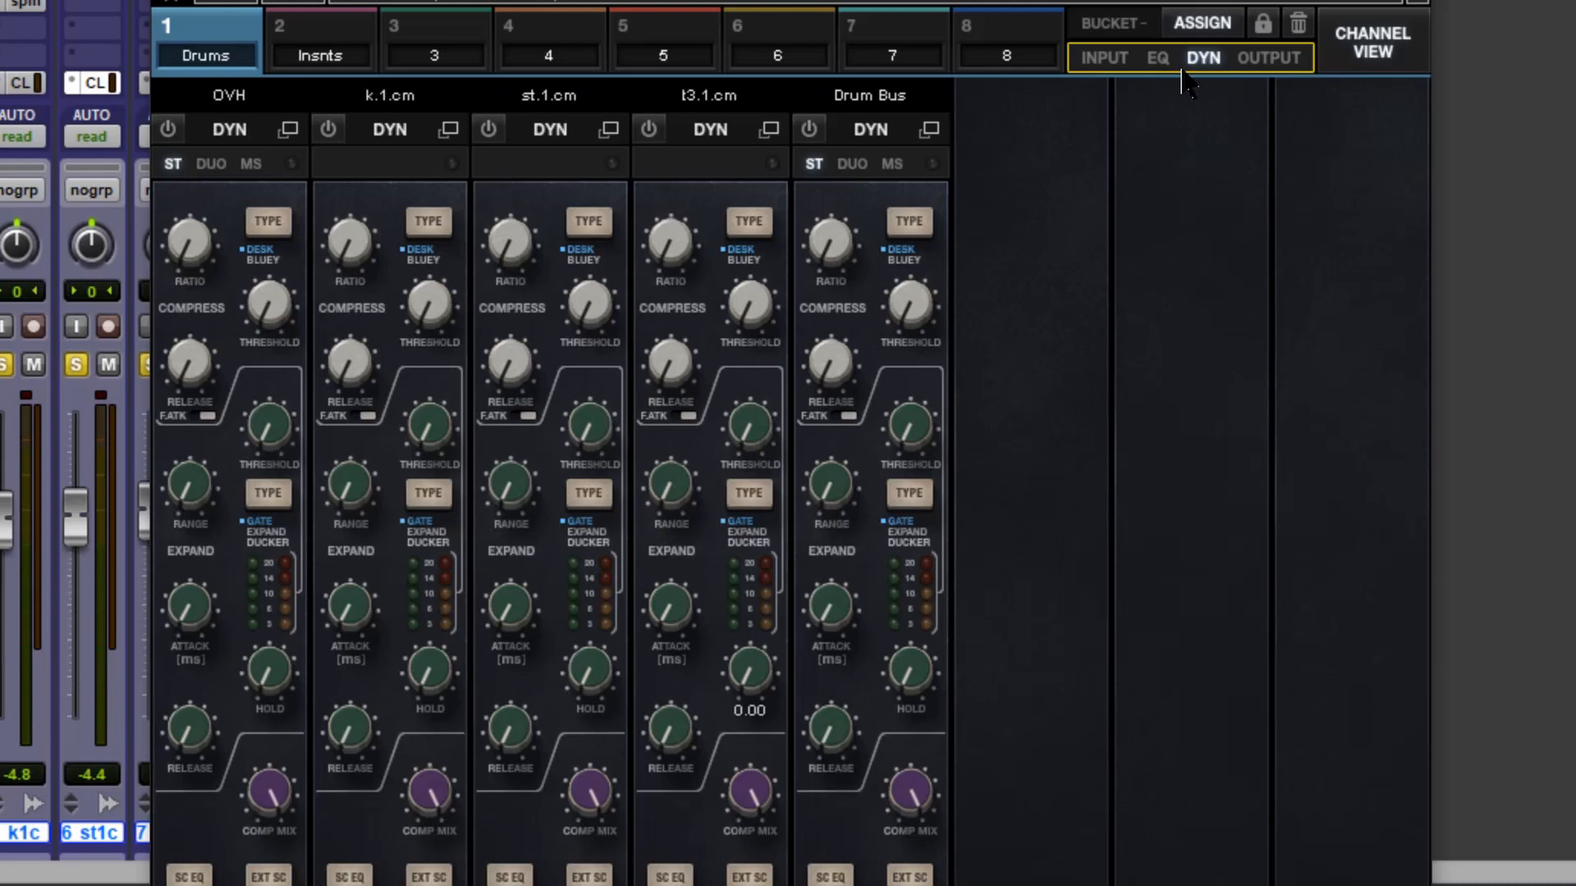
Step: Switch the Drums bucket strips from dynamics to the EQ view
{"action": "left_click", "coordinate": [1155, 57]}
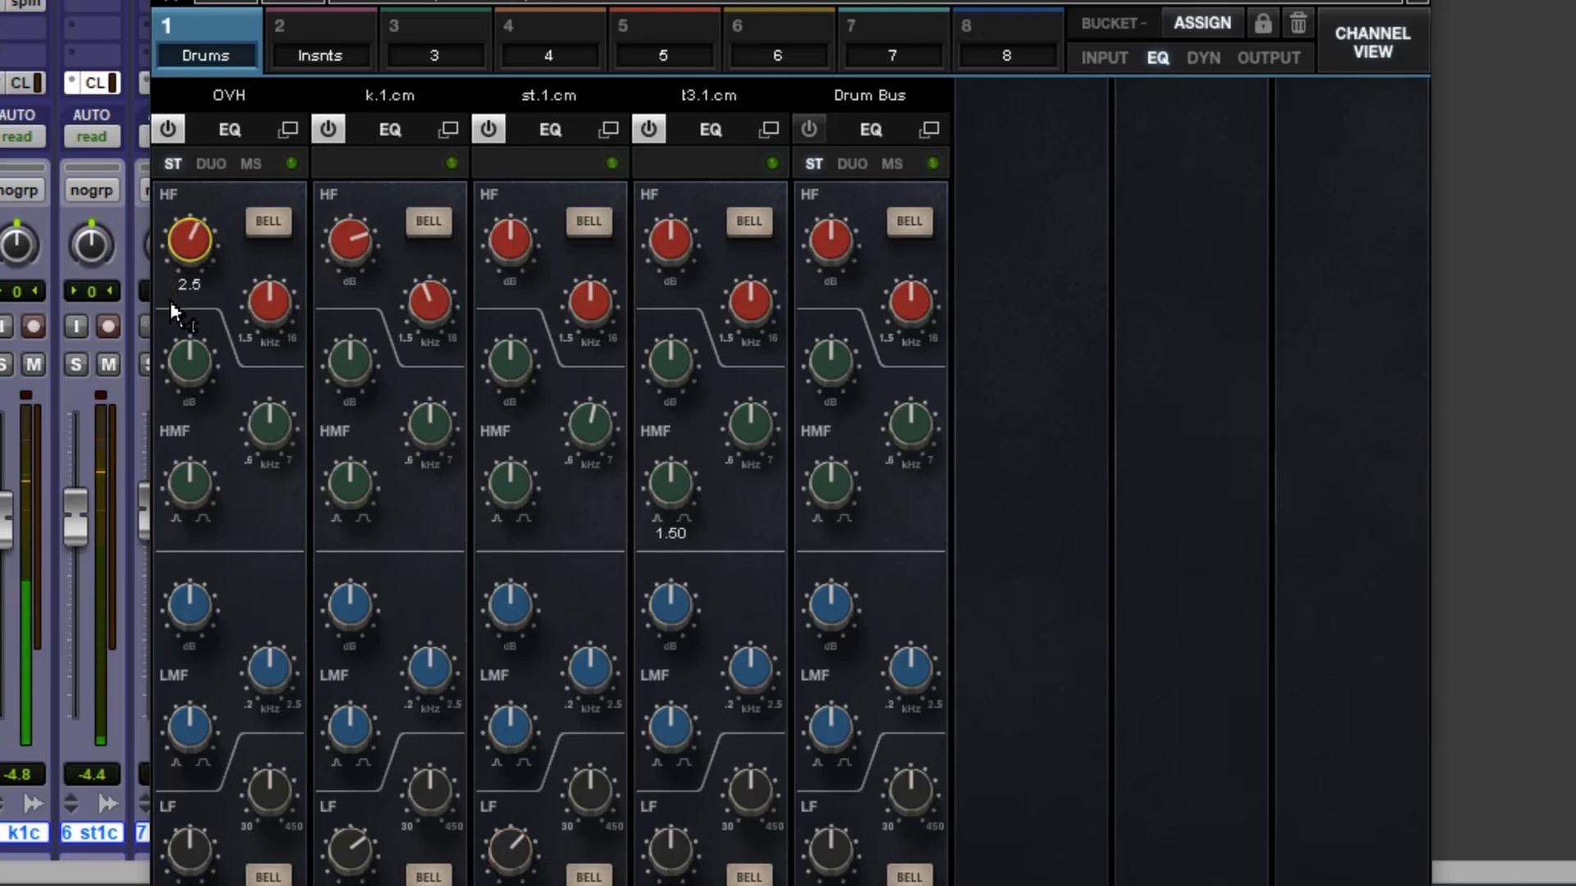
Step: Raise the OVH channel's high-frequency gain from 2.5 to 2.7
{"action": "left_click_drag", "start_coordinate": [187, 241], "coordinate": [194, 236]}
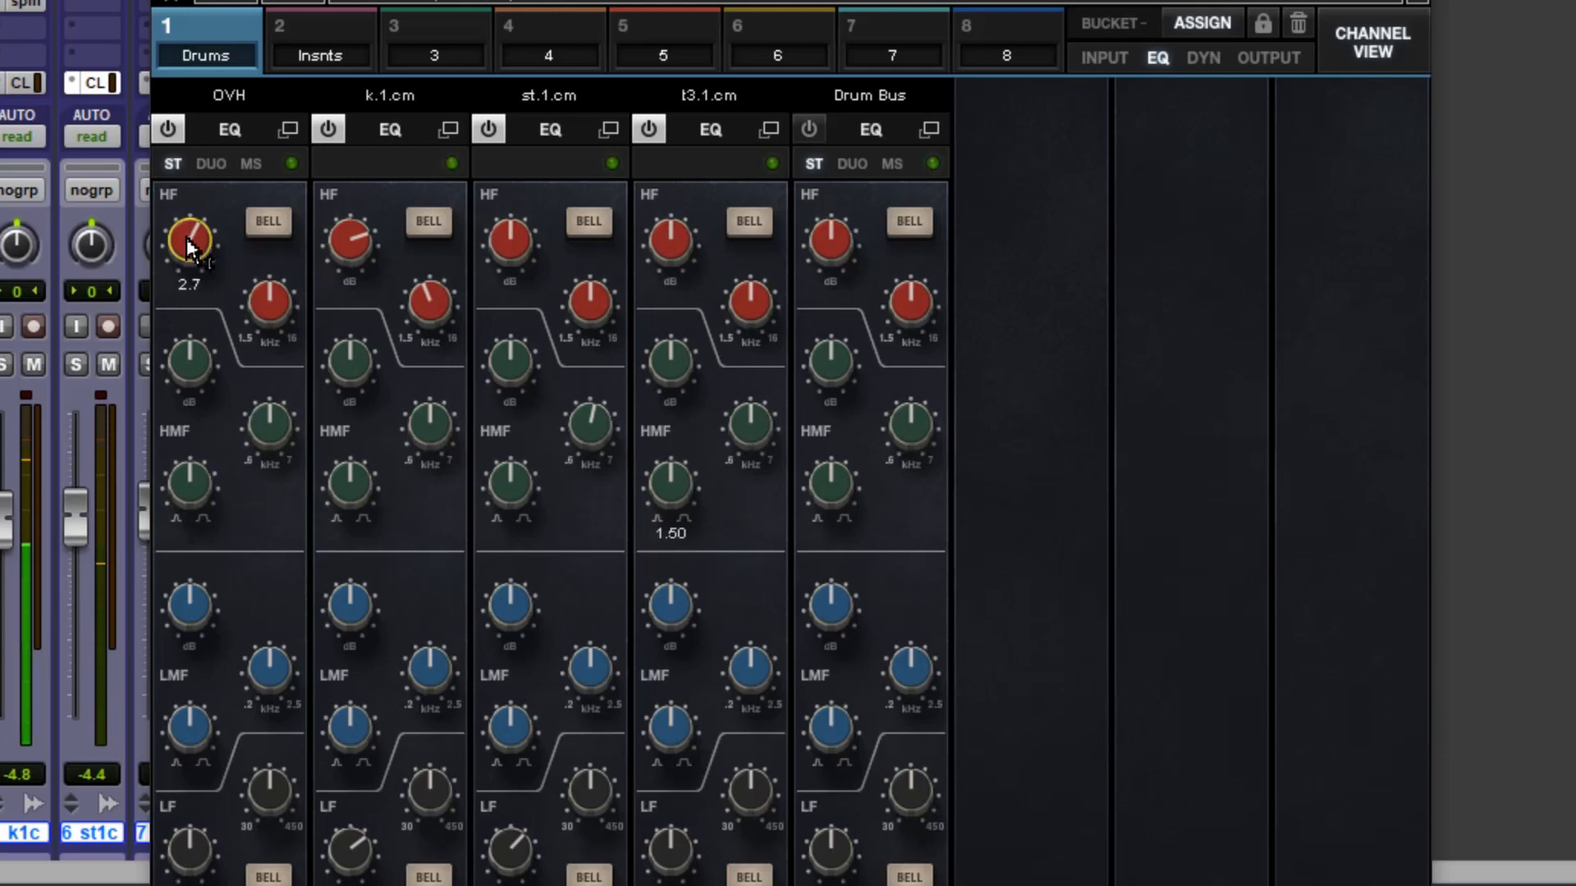
Step: Show the Insnts bucket and boost HF gain on strat and Audio 18.cm, setting Audio 18.cm to 4.3
{"action": "left_click", "coordinate": [320, 40]}
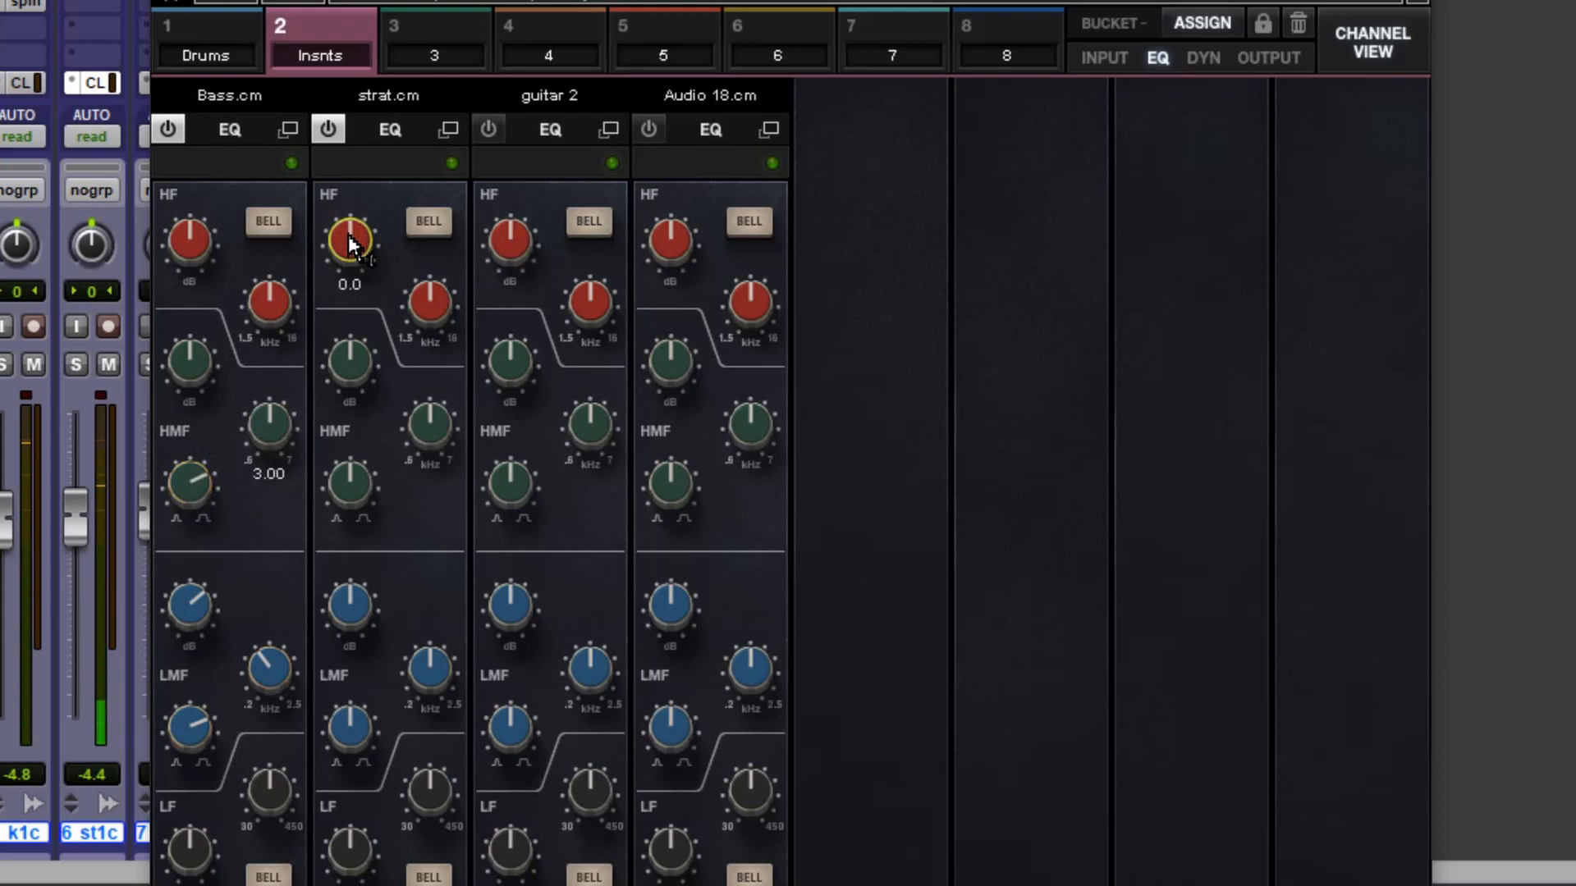
{"action": "left_click_drag", "start_coordinate": [348, 241], "coordinate": [348, 201]}
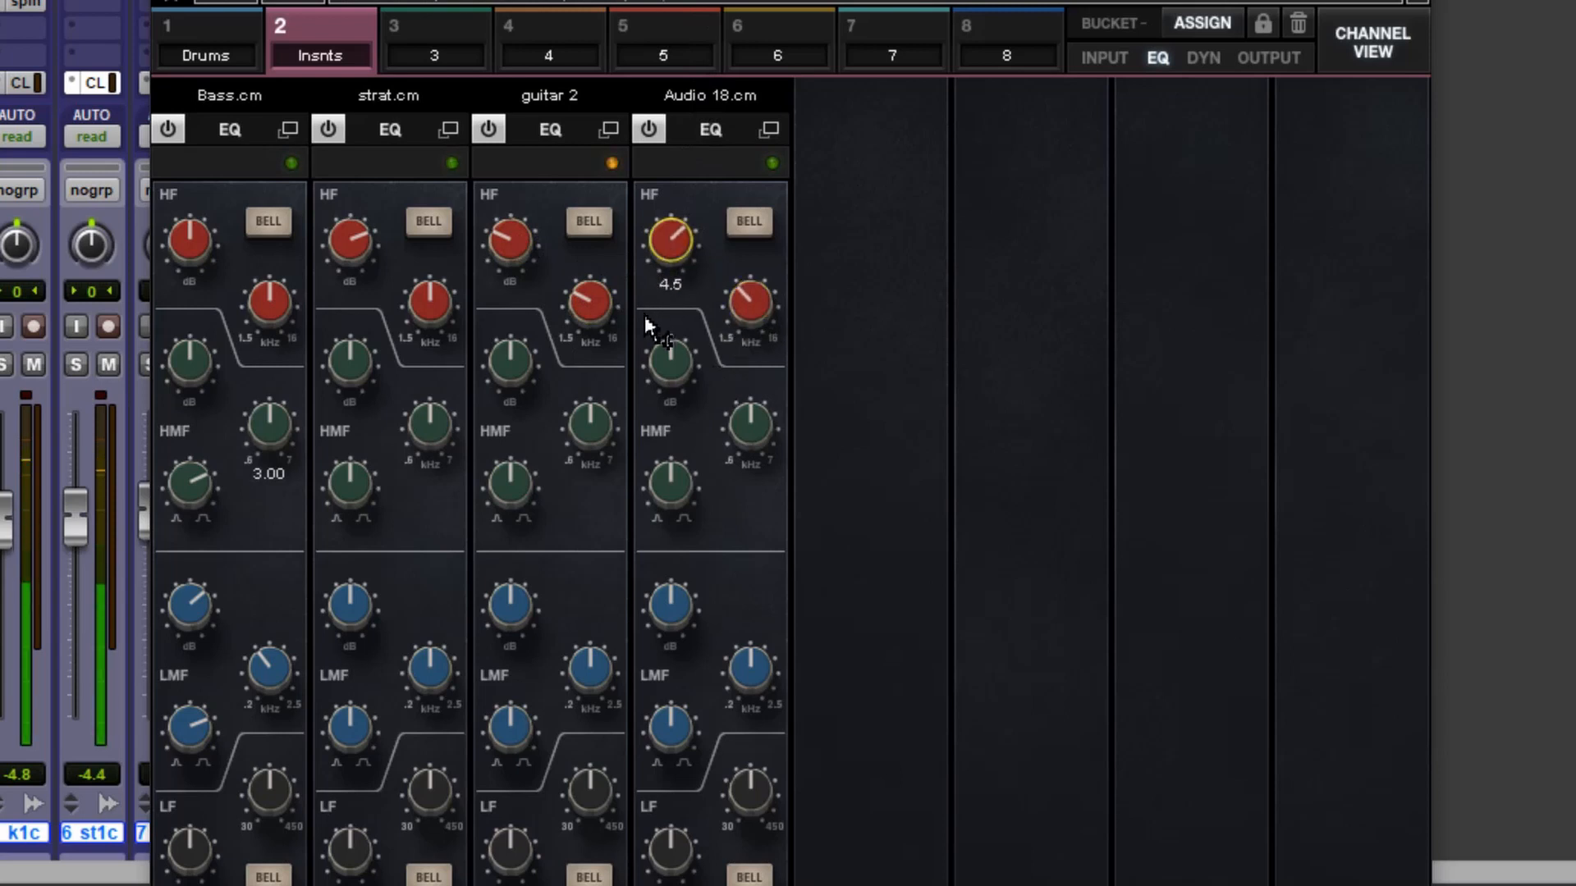
{"action": "left_click_drag", "start_coordinate": [668, 242], "coordinate": [673, 236]}
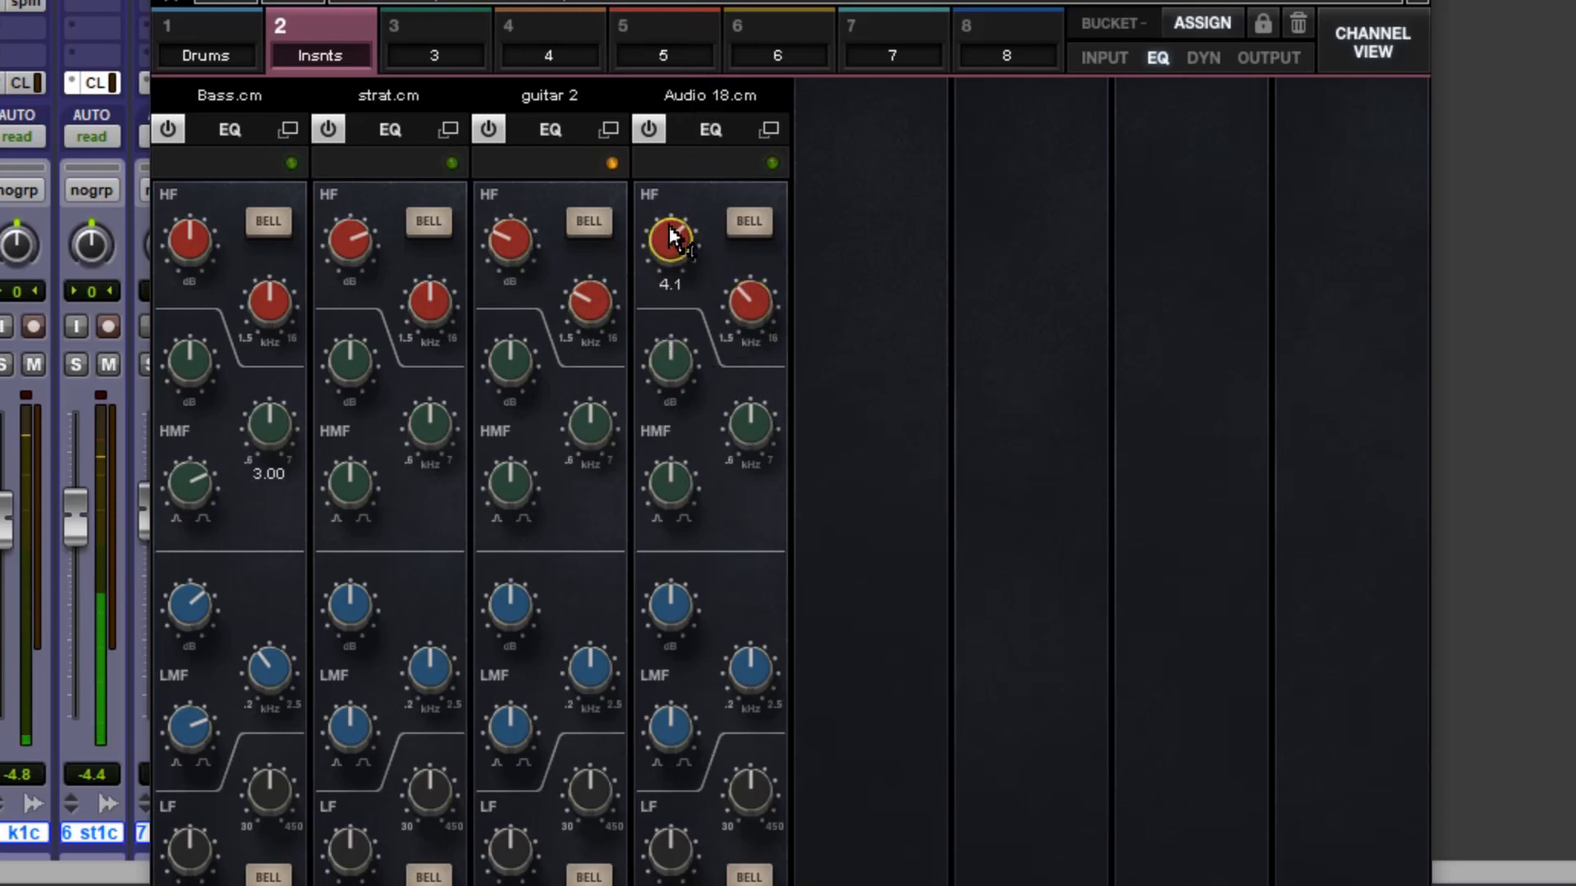
{"action": "left_click_drag", "start_coordinate": [671, 239], "coordinate": [678, 231]}
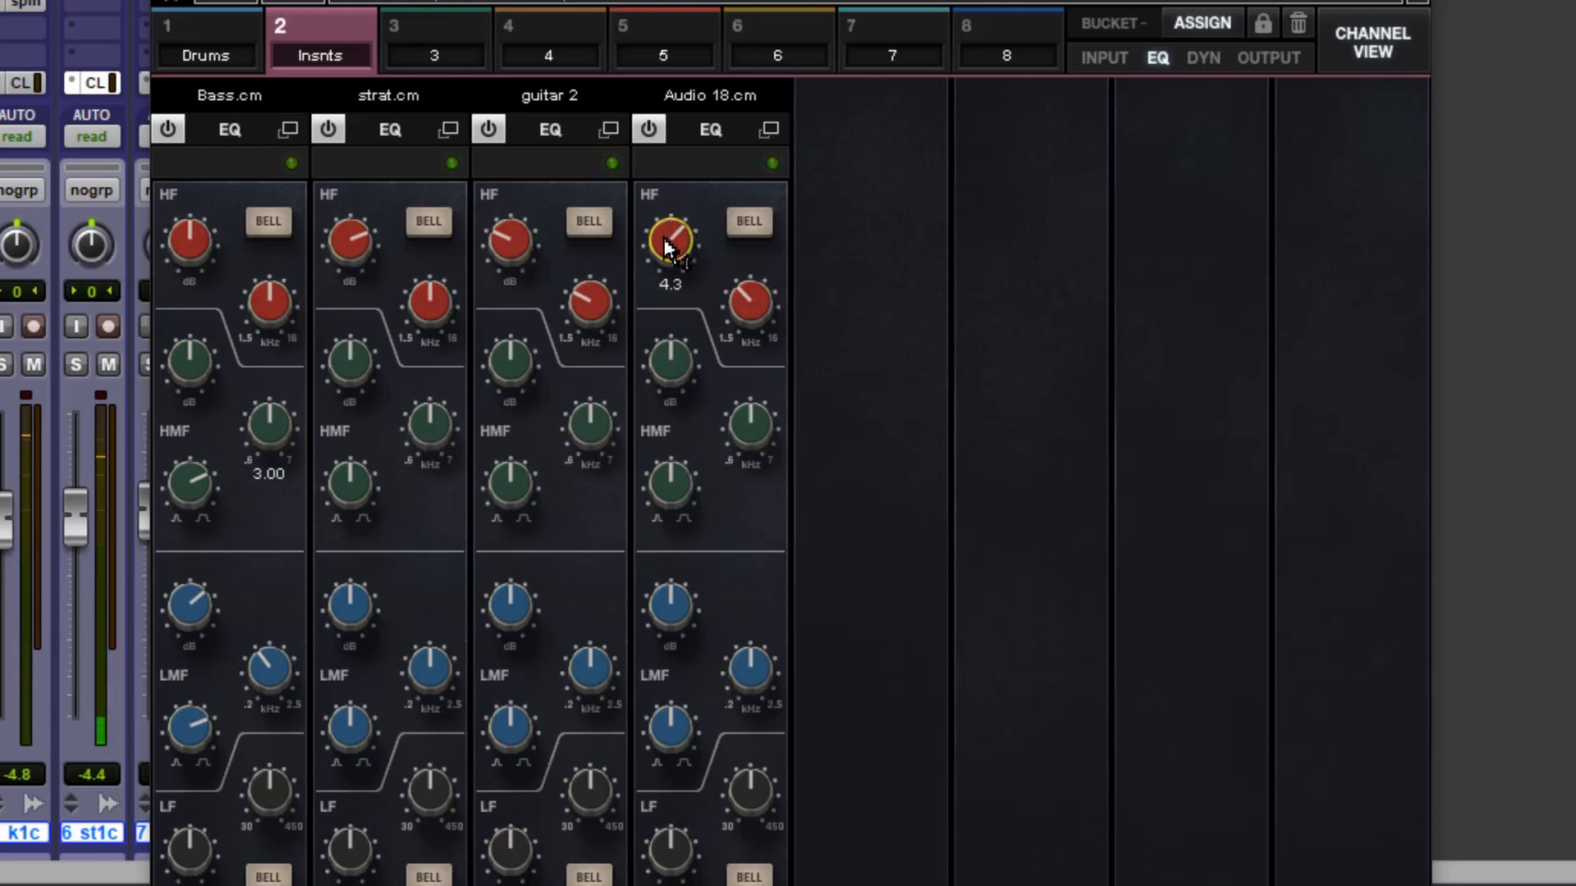